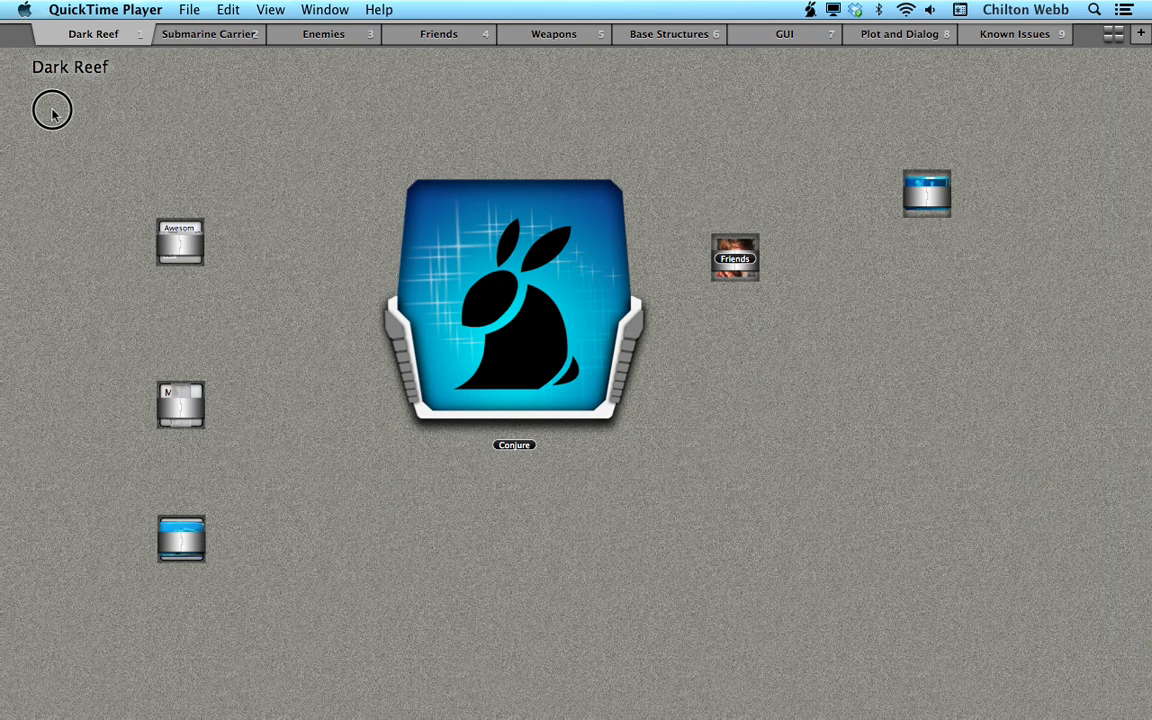
pyautogui.moveTo(879, 402)
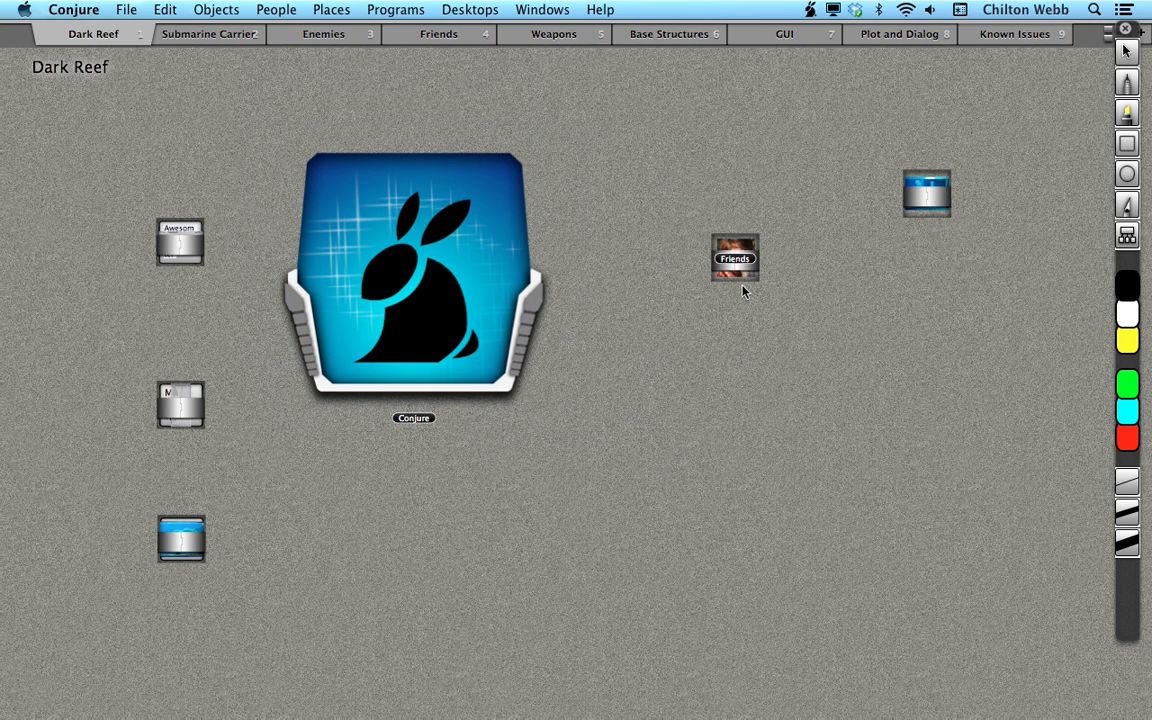
pyautogui.moveTo(873, 233)
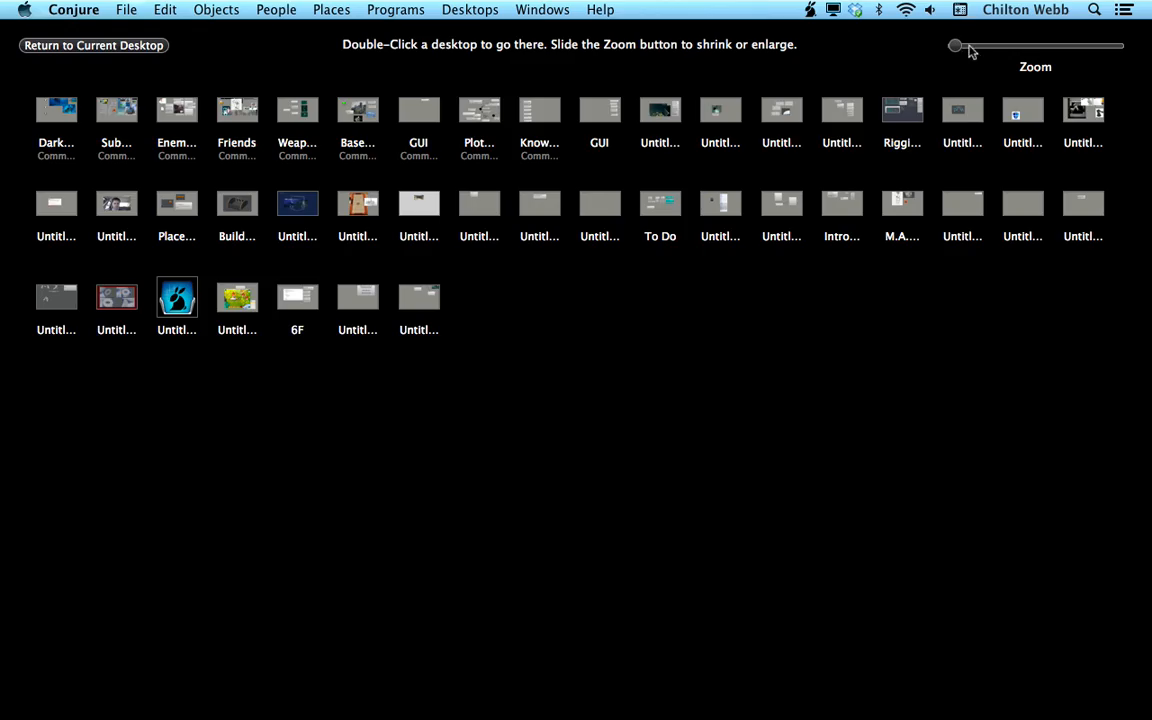
# Enlarge the desktop thumbnails with the Zoom slider and open the Dark Reef desktop
pyautogui.moveTo(955, 46); pyautogui.dragTo(1012, 46)
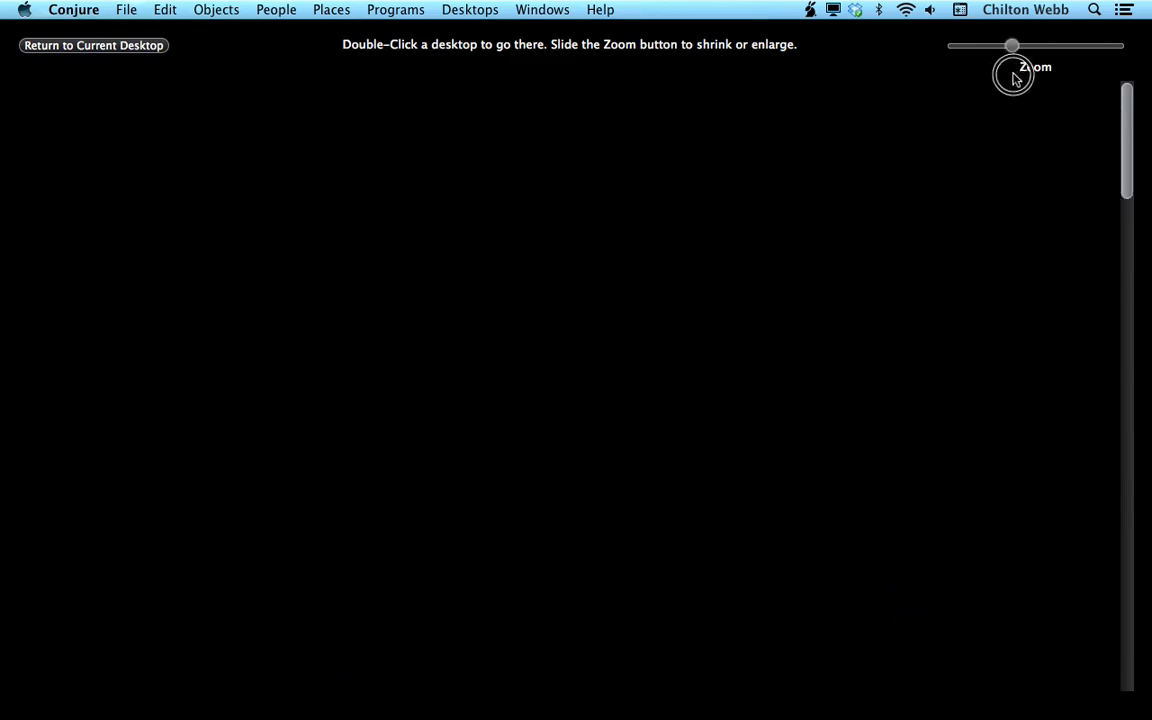
pyautogui.moveTo(1012, 46); pyautogui.dragTo(992, 46)
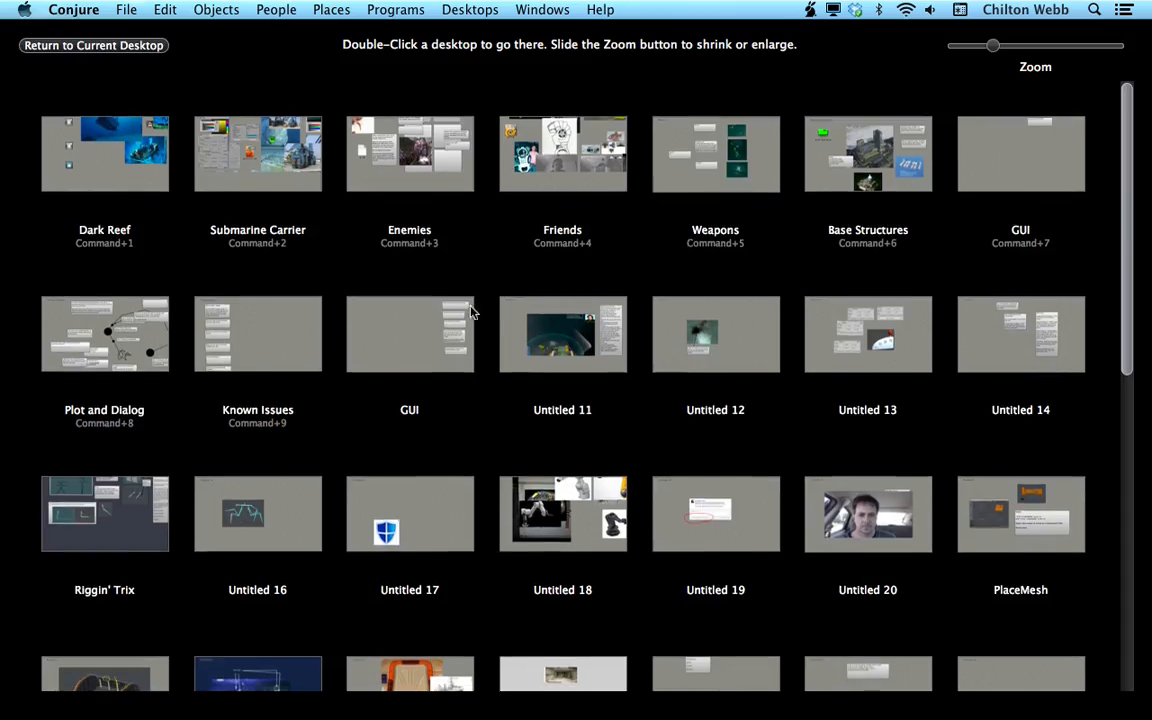
pyautogui.doubleClick(104, 154)
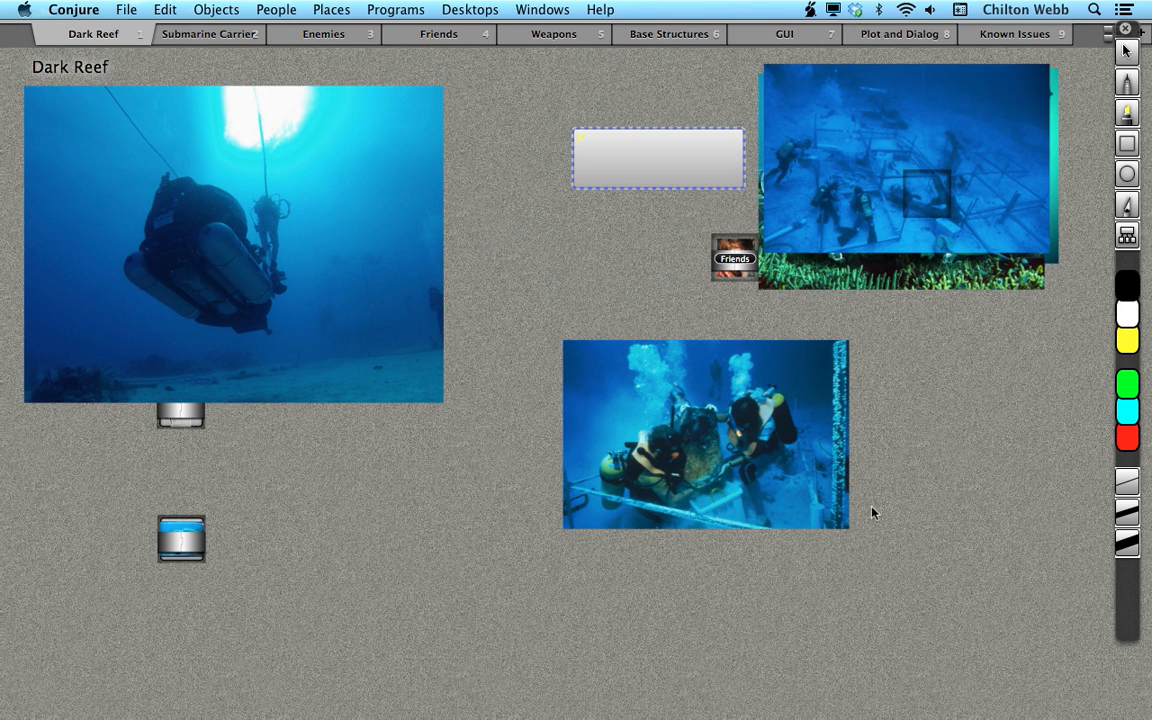
# On Submarine Carrier, drag the blank 'Start typing' note to the top, then view the Enemies desktop
pyautogui.click(208, 33)
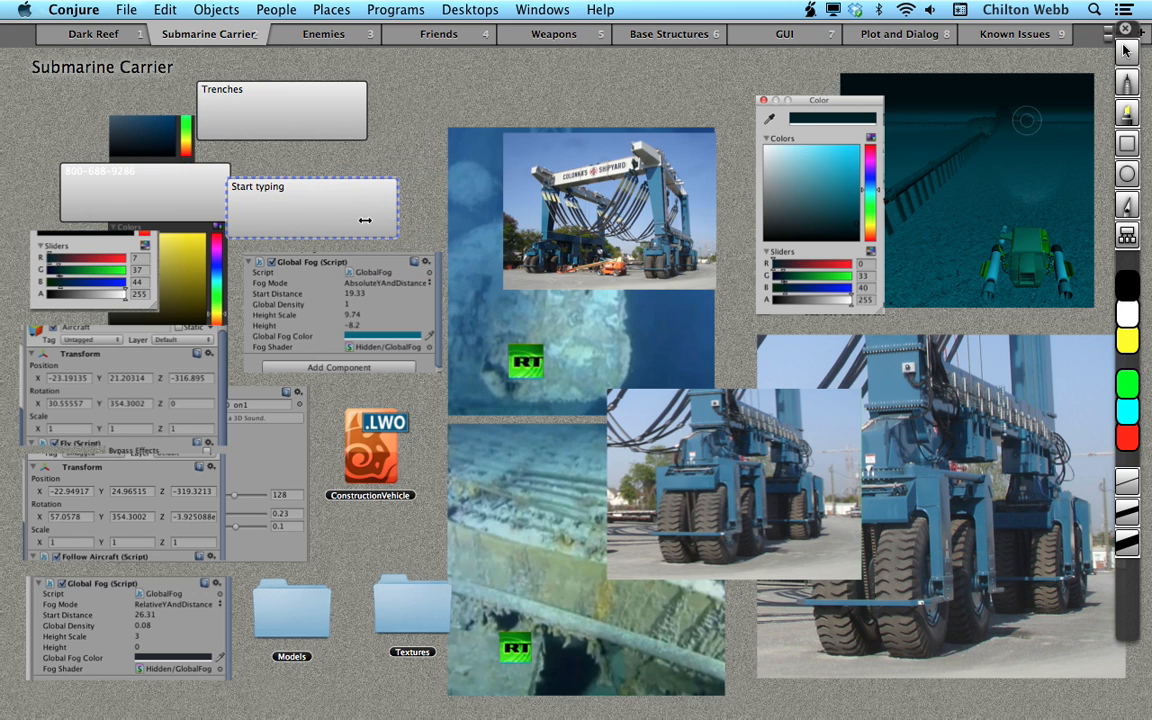
pyautogui.moveTo(312, 207); pyautogui.dragTo(511, 88)
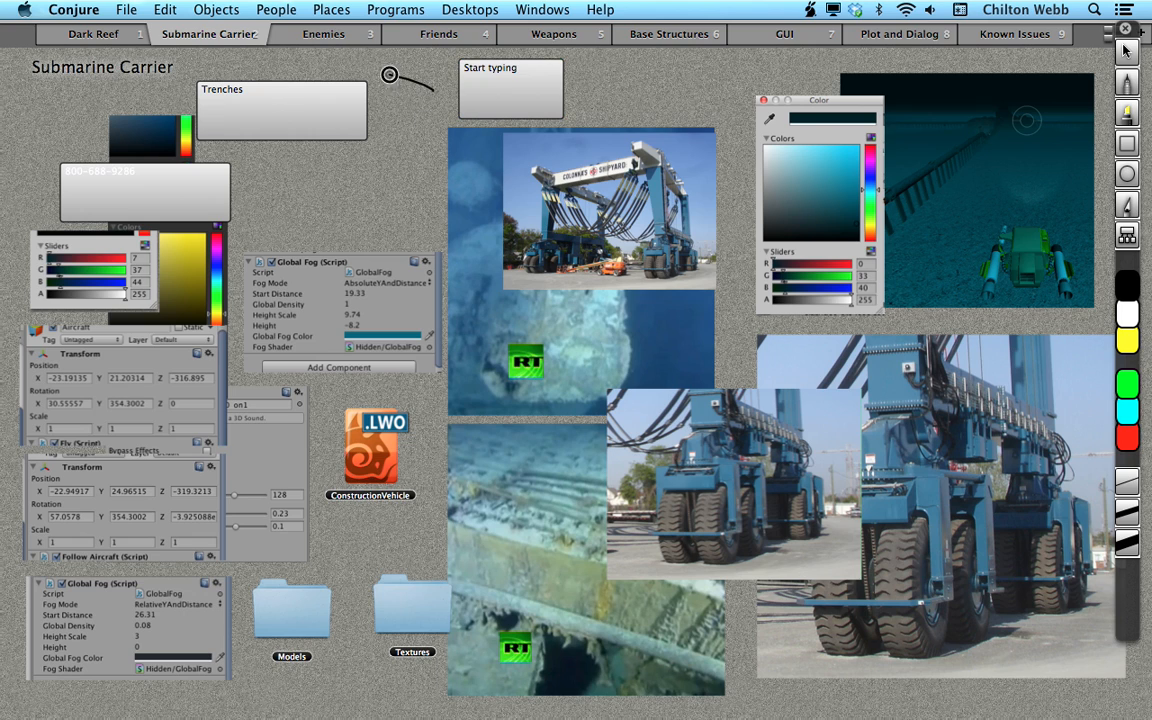
pyautogui.moveTo(420, 382)
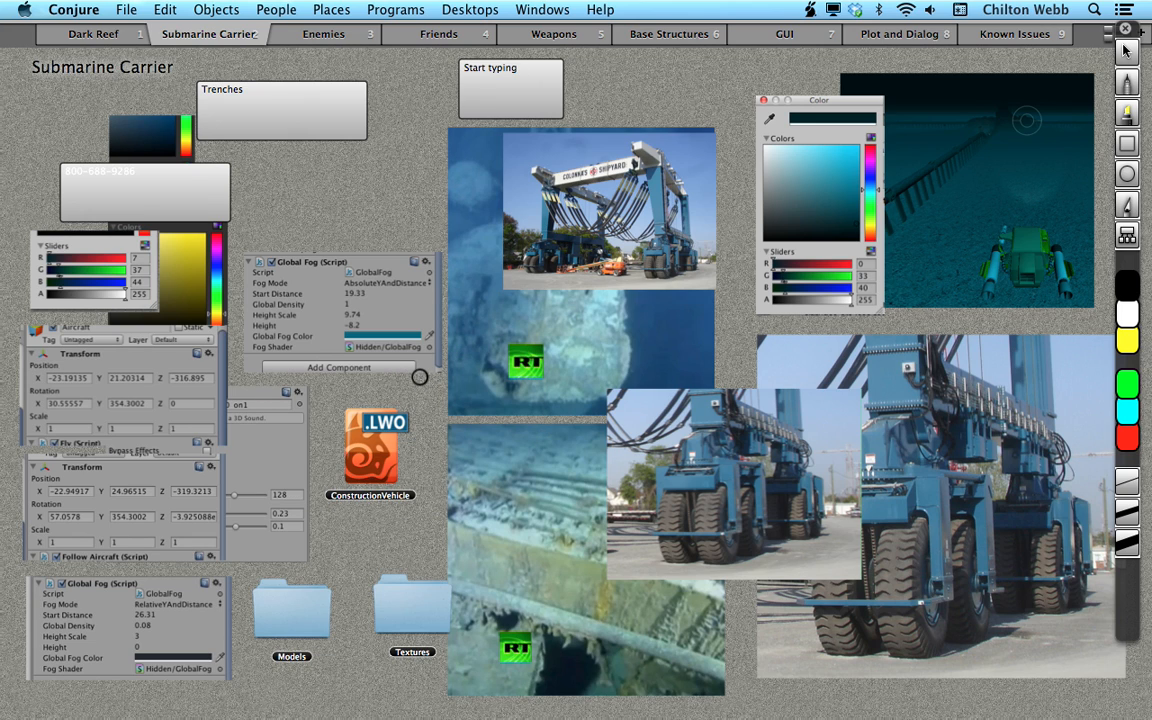
pyautogui.click(323, 33)
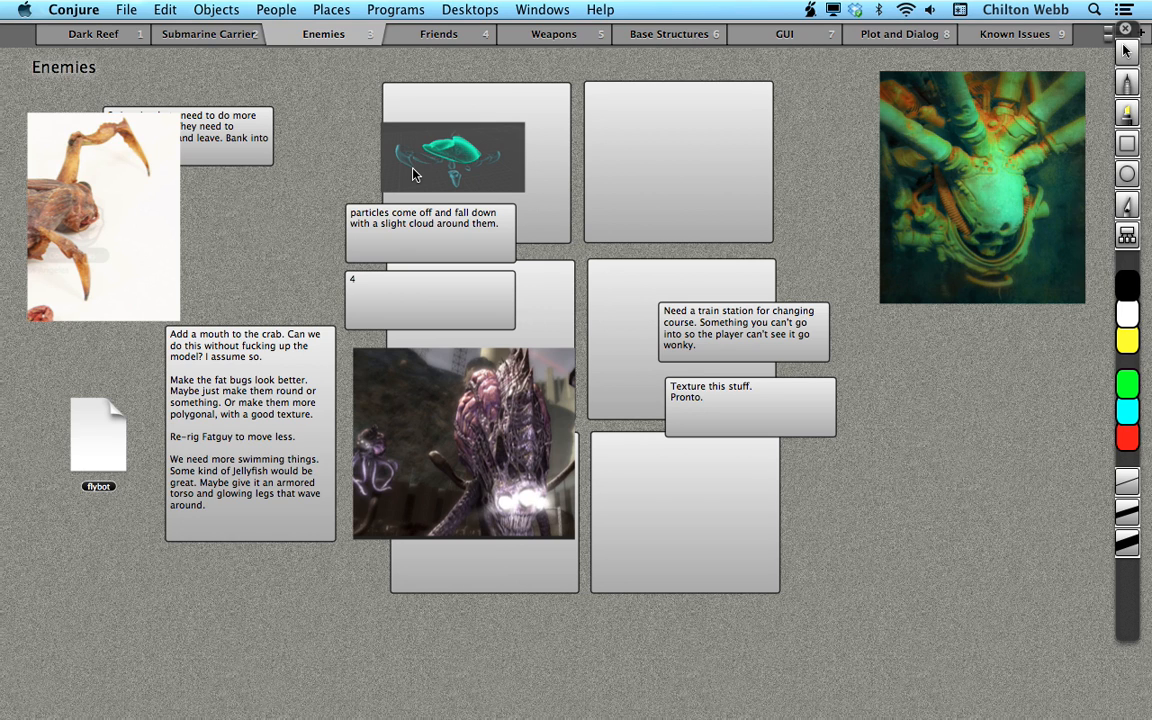
# Visit the Friends desktop, glance at Weapons, and return to Friends
pyautogui.click(438, 33)
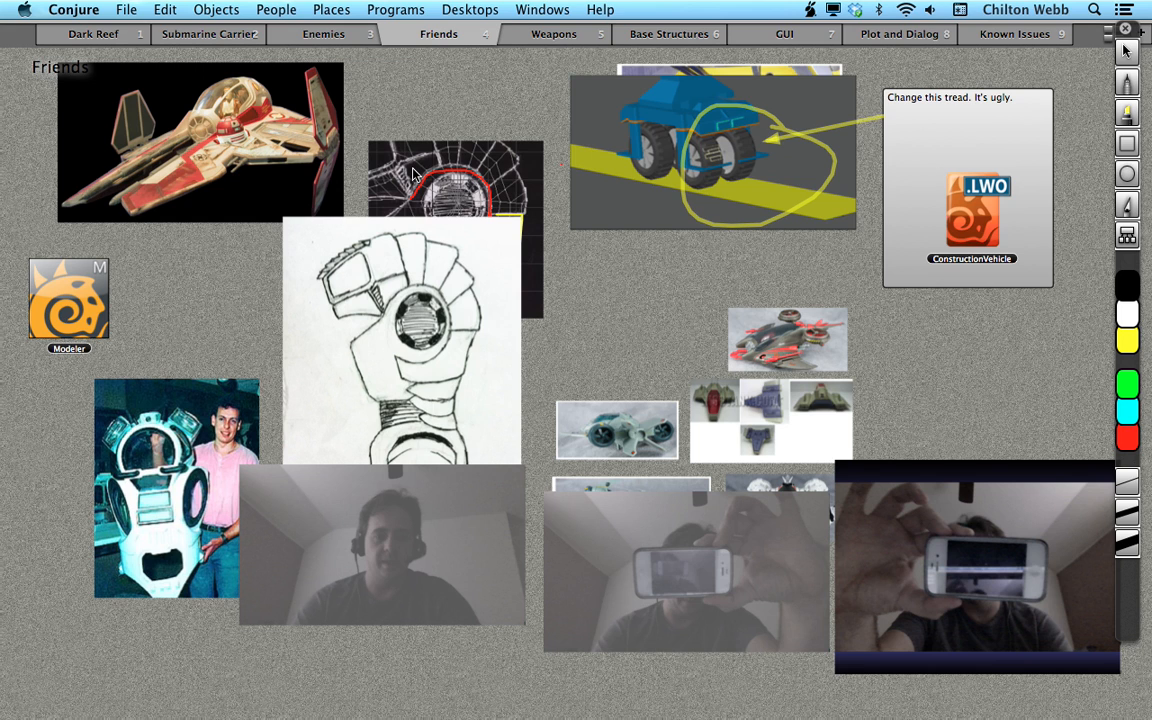
pyautogui.click(553, 33)
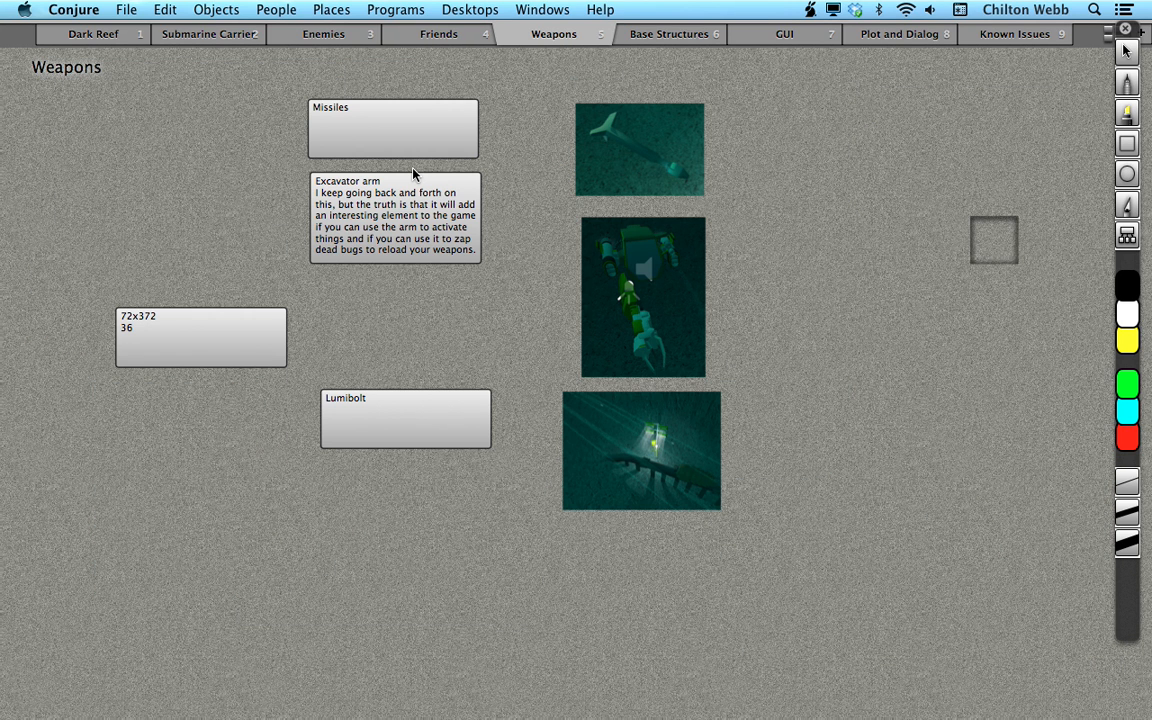
pyautogui.click(438, 33)
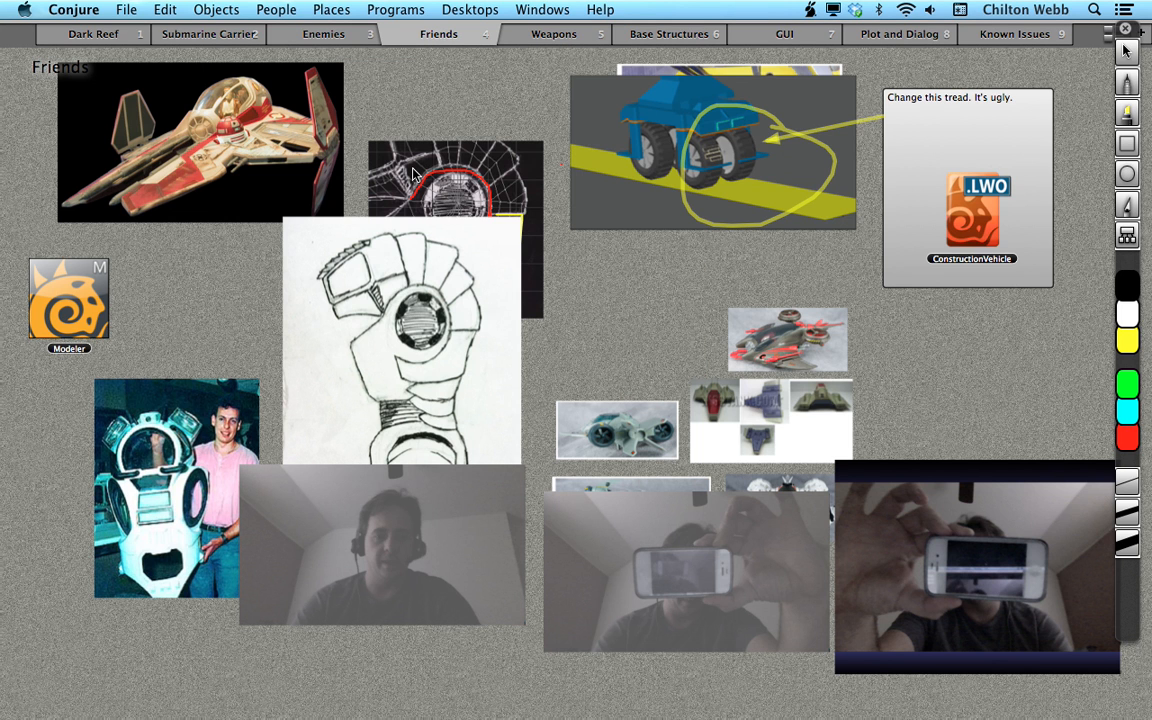
pyautogui.moveTo(755, 8)
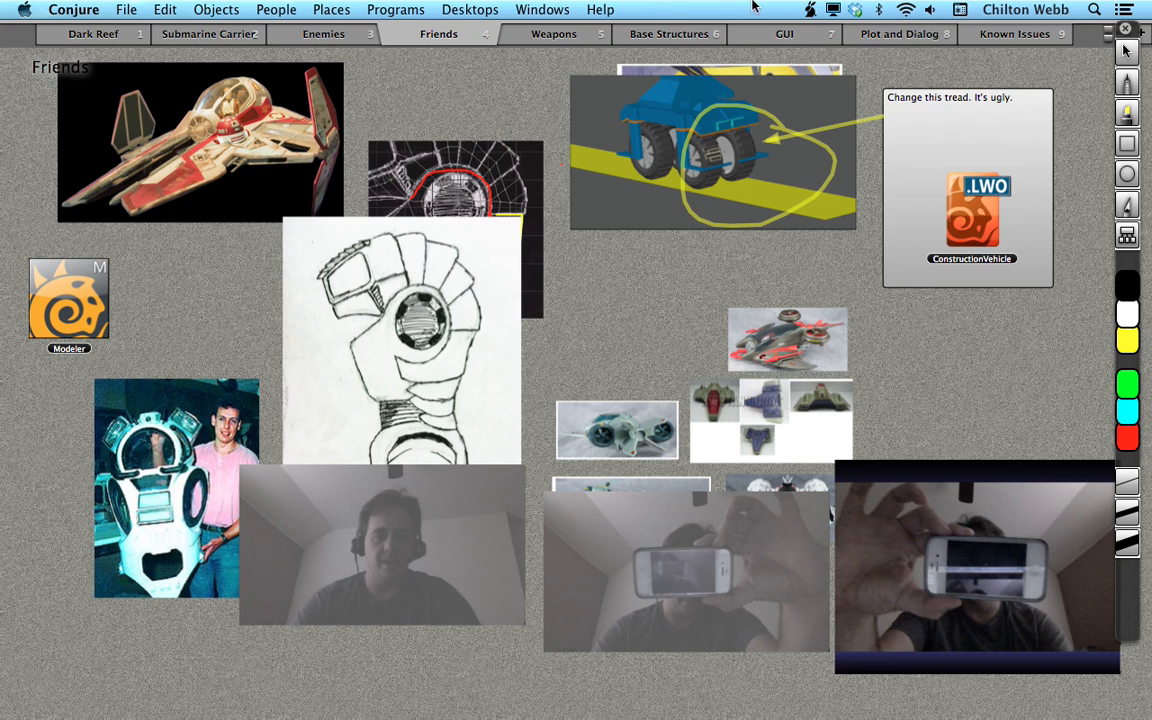
# Capture a webcam snapshot with iStill Image Capture and place it at lower left
pyautogui.click(810, 9)
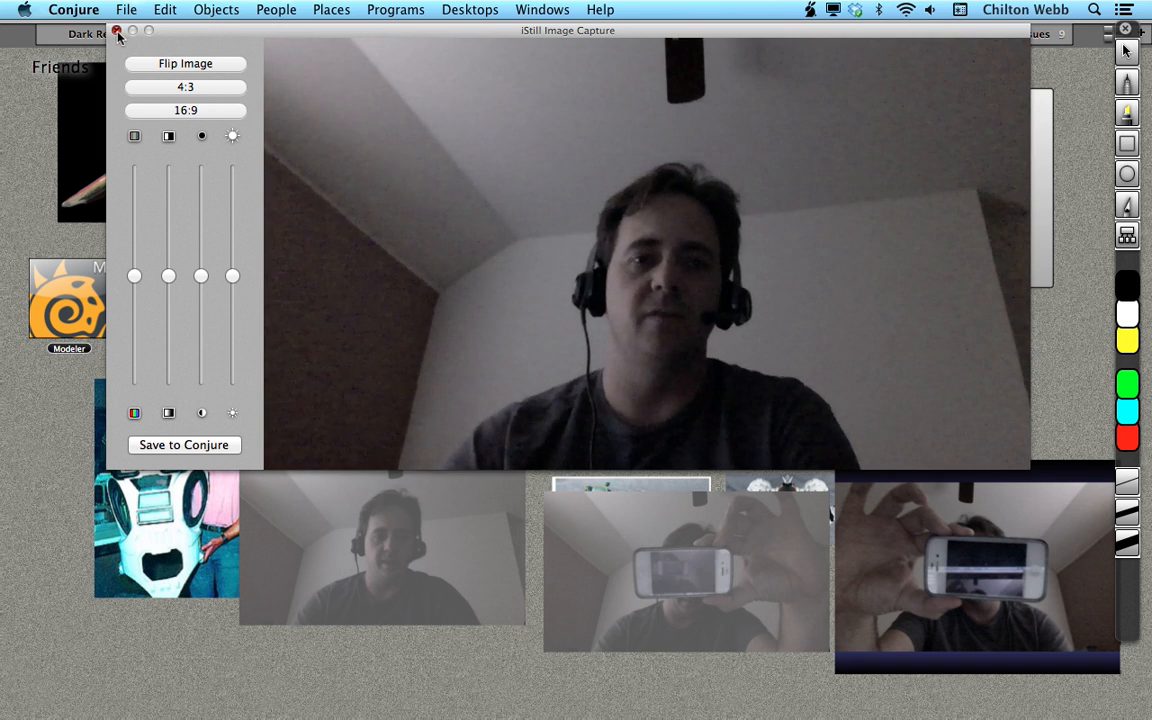
pyautogui.click(117, 30)
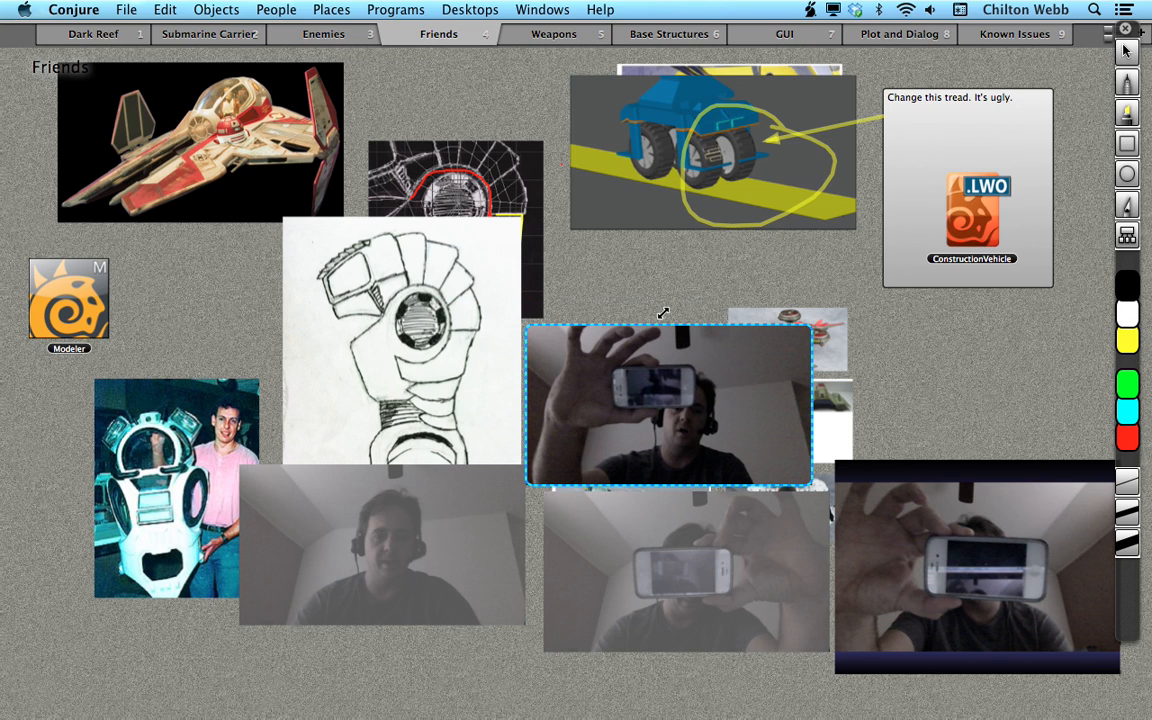
pyautogui.moveTo(668, 405); pyautogui.dragTo(367, 610)
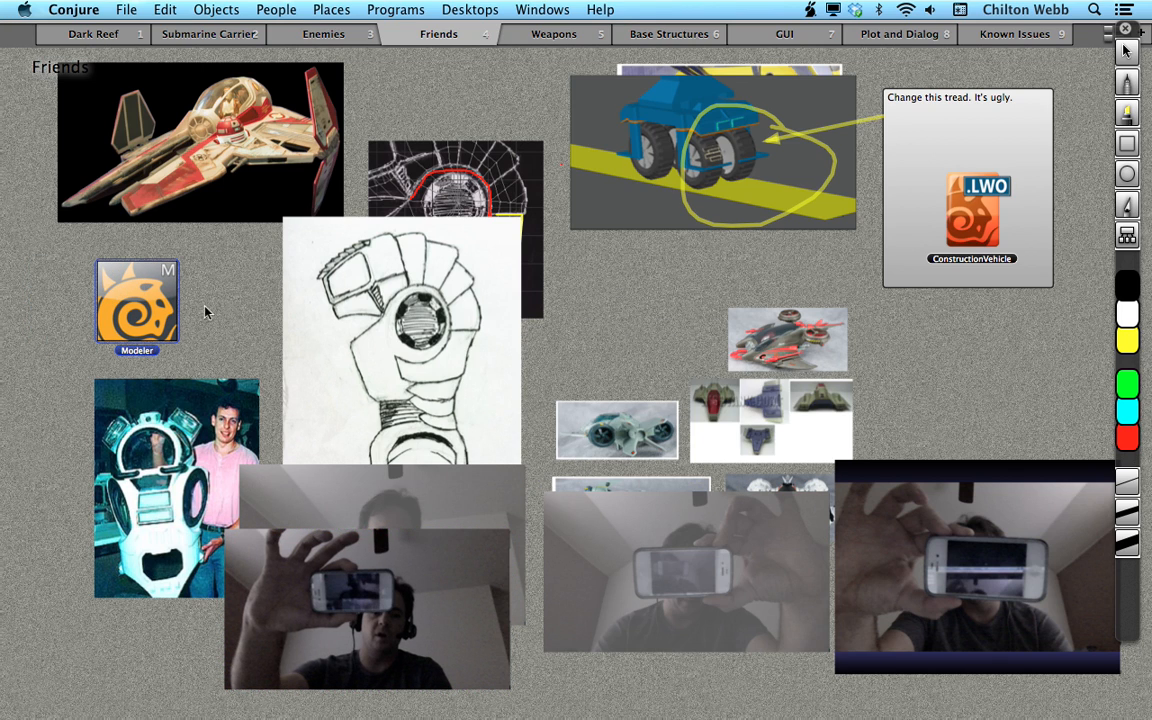
# Bring up the context menu on the Modeler link to reveal it in Finder
pyautogui.rightClick(137, 300)
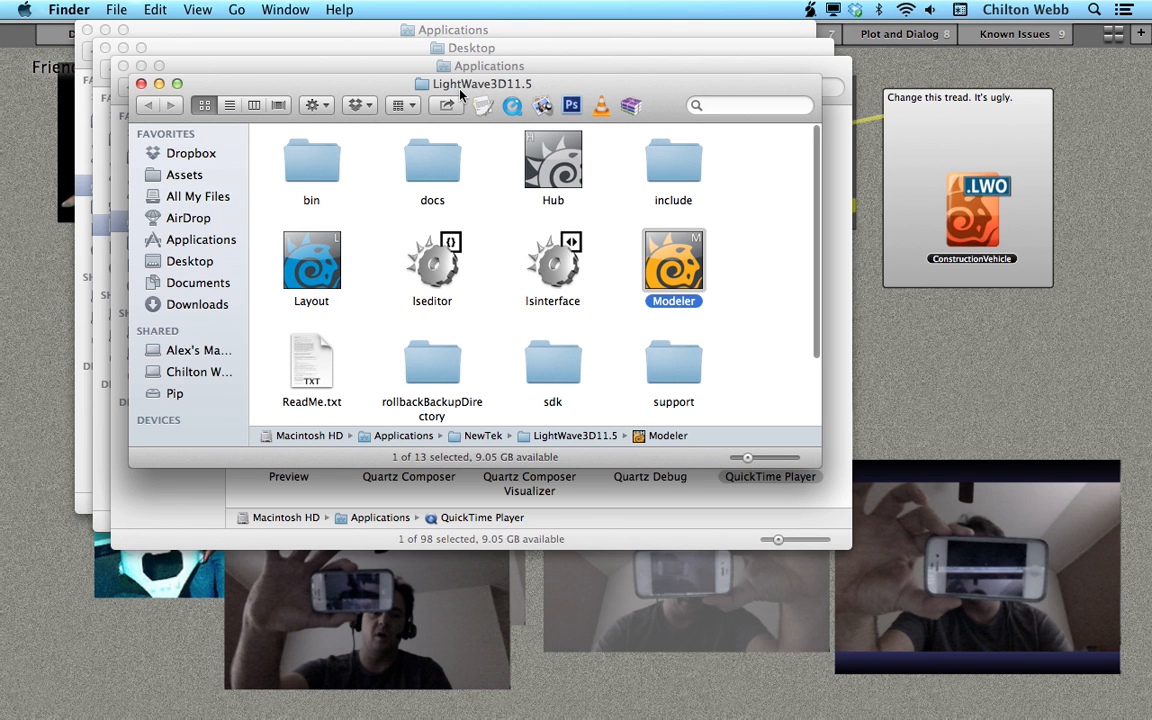
pyautogui.moveTo(913, 345)
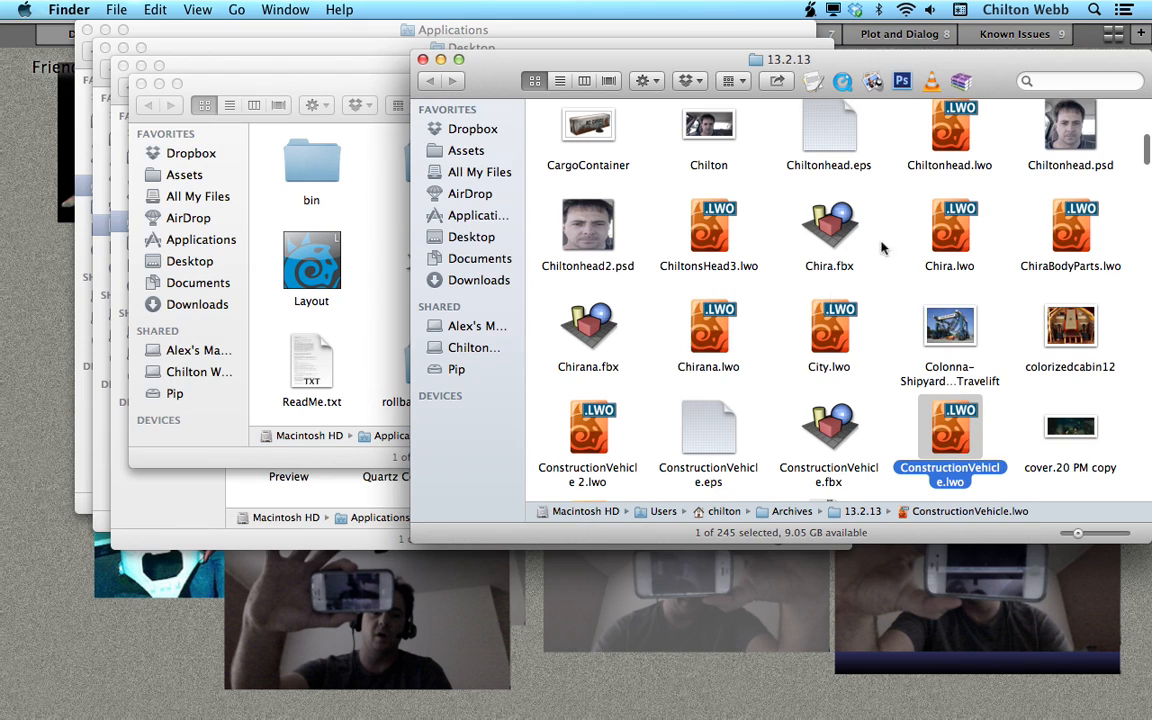
pyautogui.moveTo(655, 351)
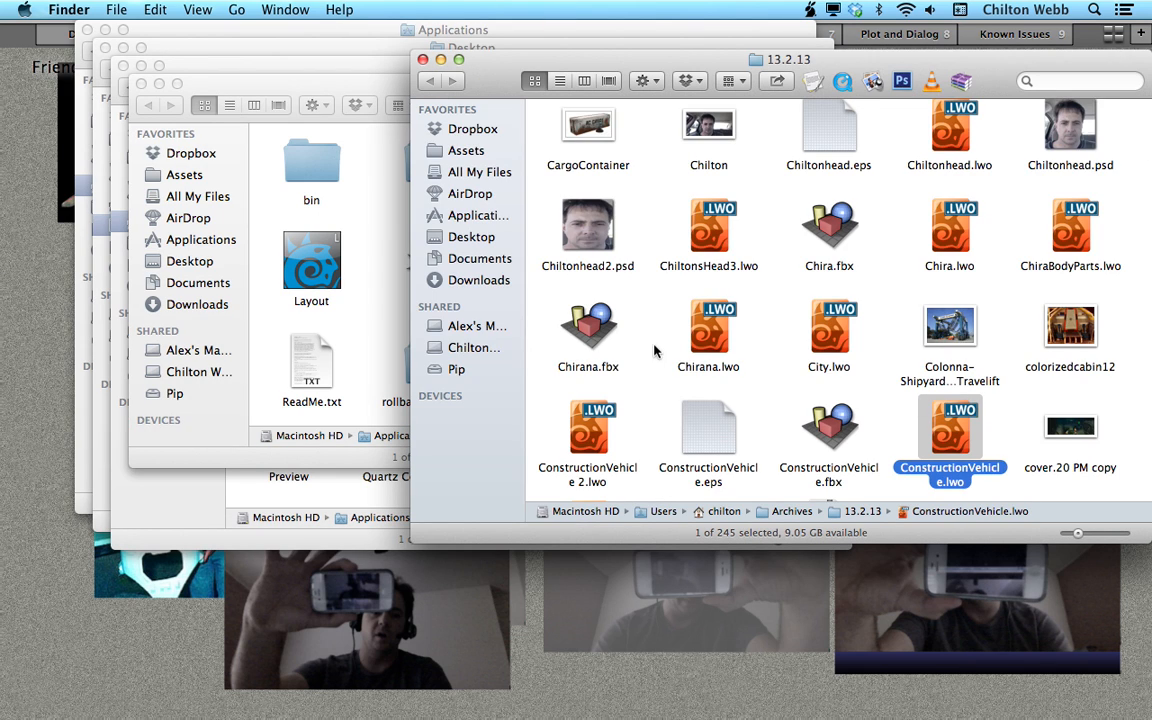
pyautogui.moveTo(471, 317)
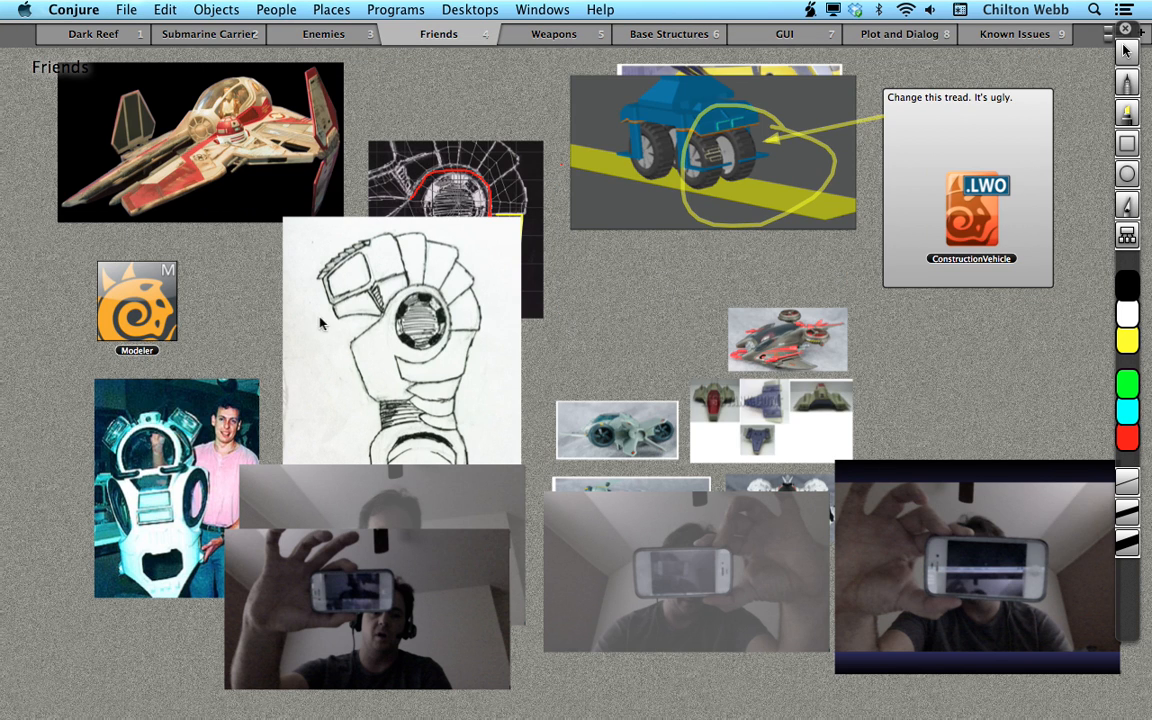
pyautogui.moveTo(78, 310)
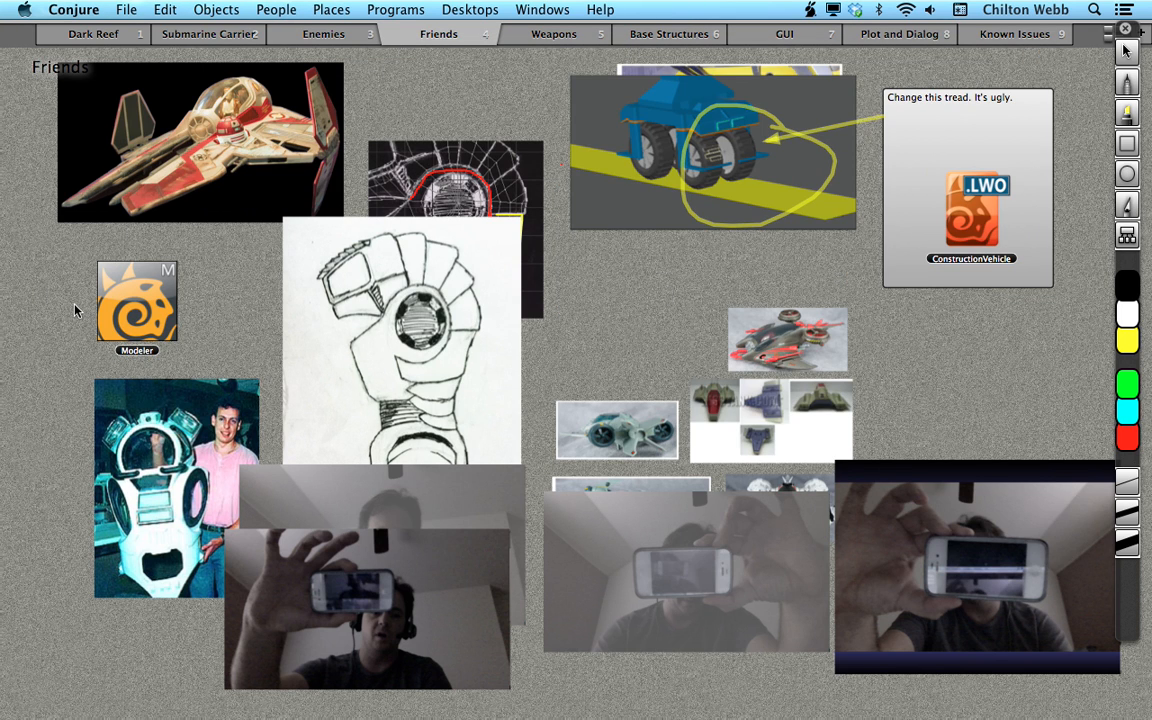
# Enlarge the gantry crane photo on Submarine Carrier, check Weapons and Dark Reef, then select it
pyautogui.click(208, 33)
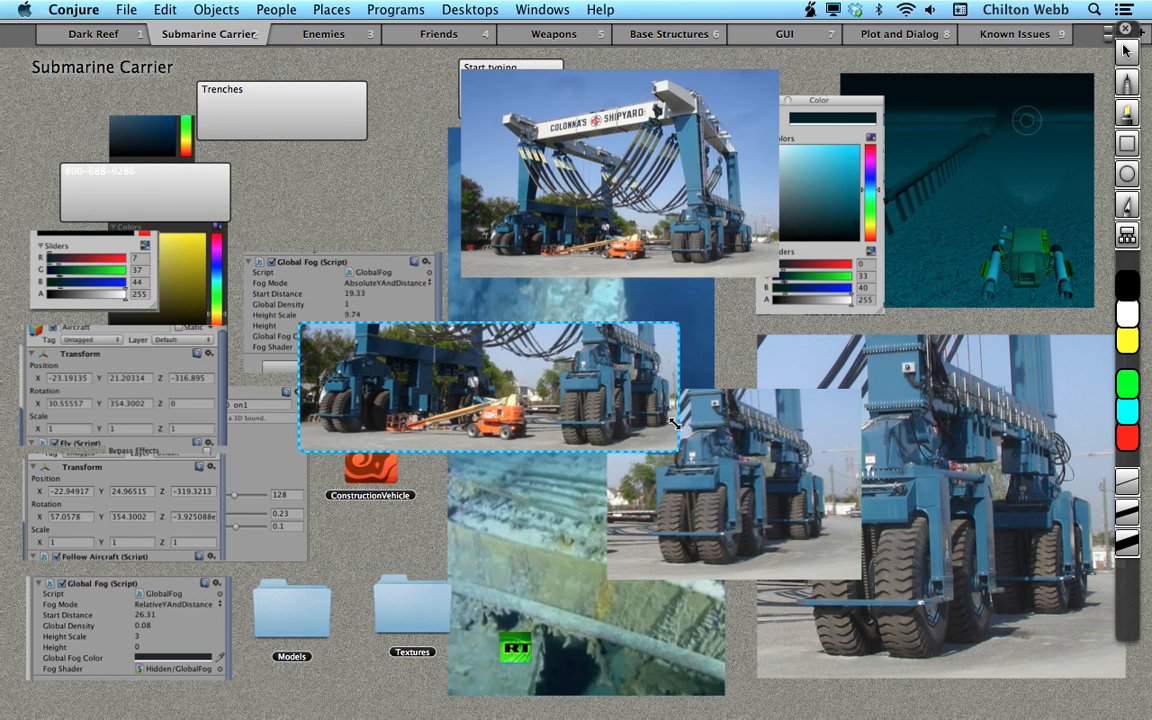
pyautogui.moveTo(675, 425); pyautogui.dragTo(1045, 590)
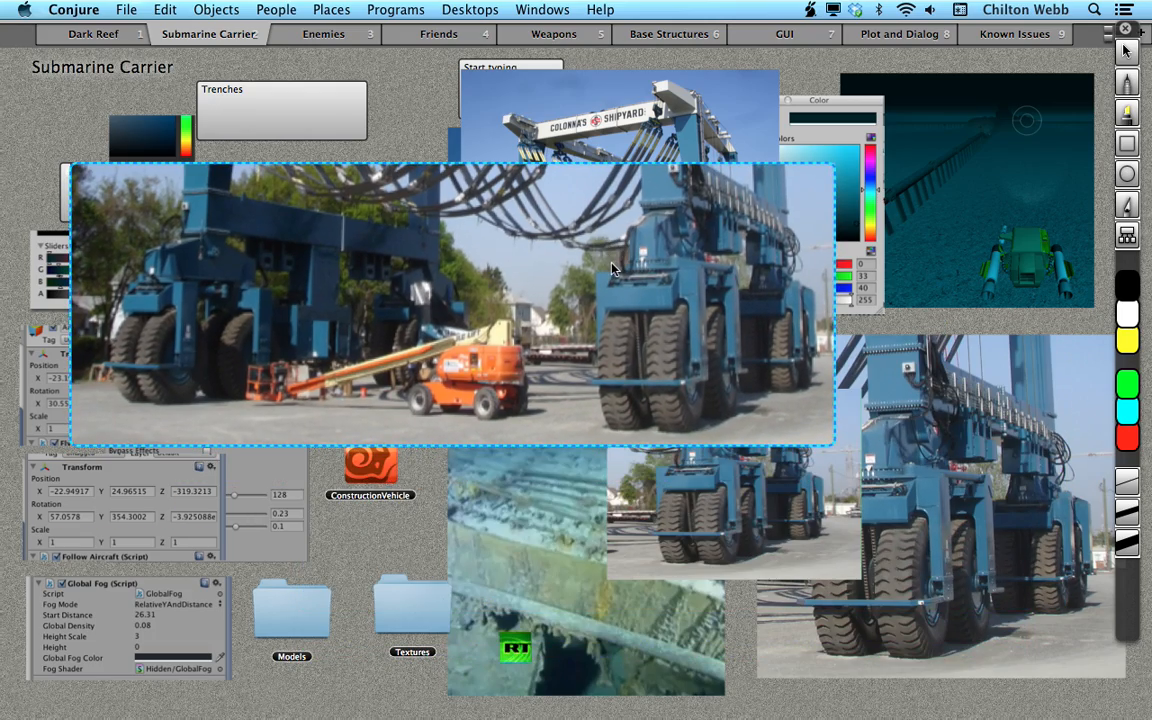
pyautogui.click(553, 33)
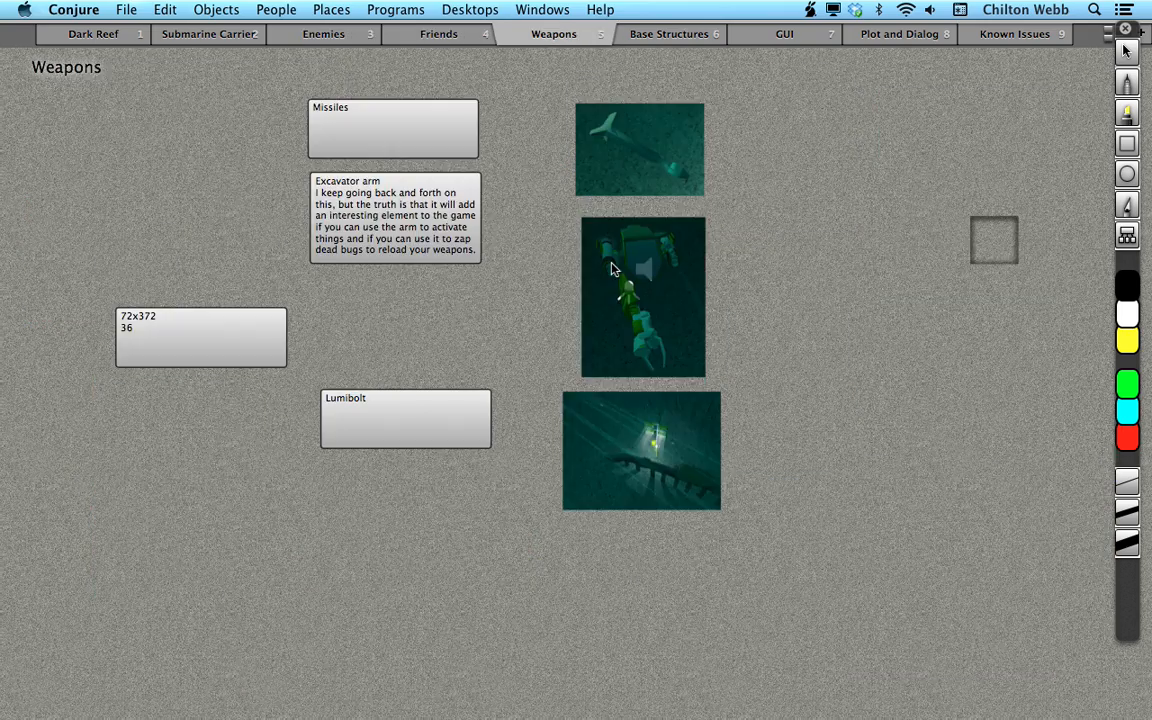
pyautogui.click(93, 33)
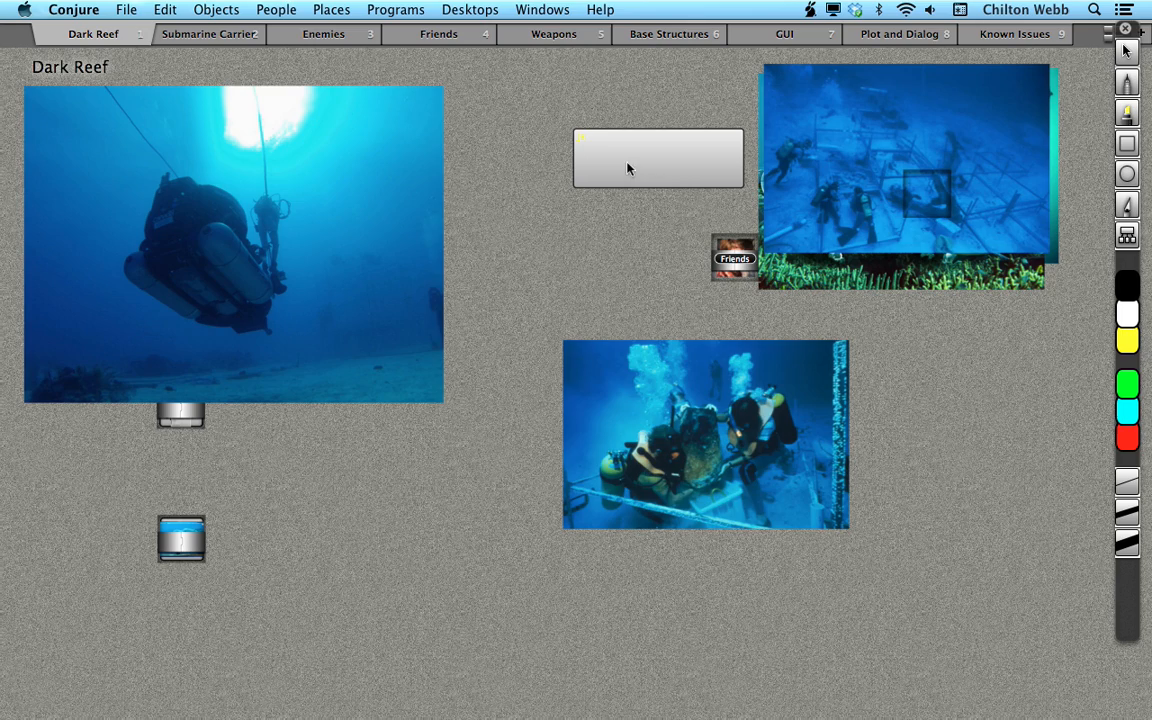
pyautogui.click(208, 33)
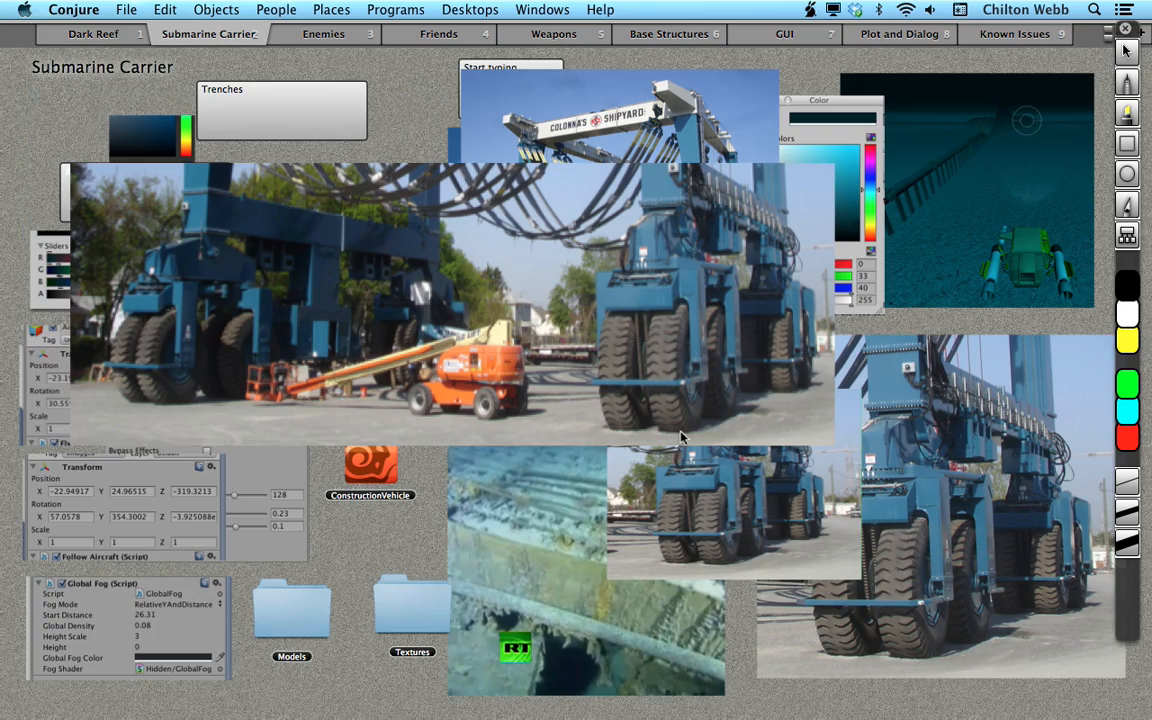
pyautogui.click(450, 305)
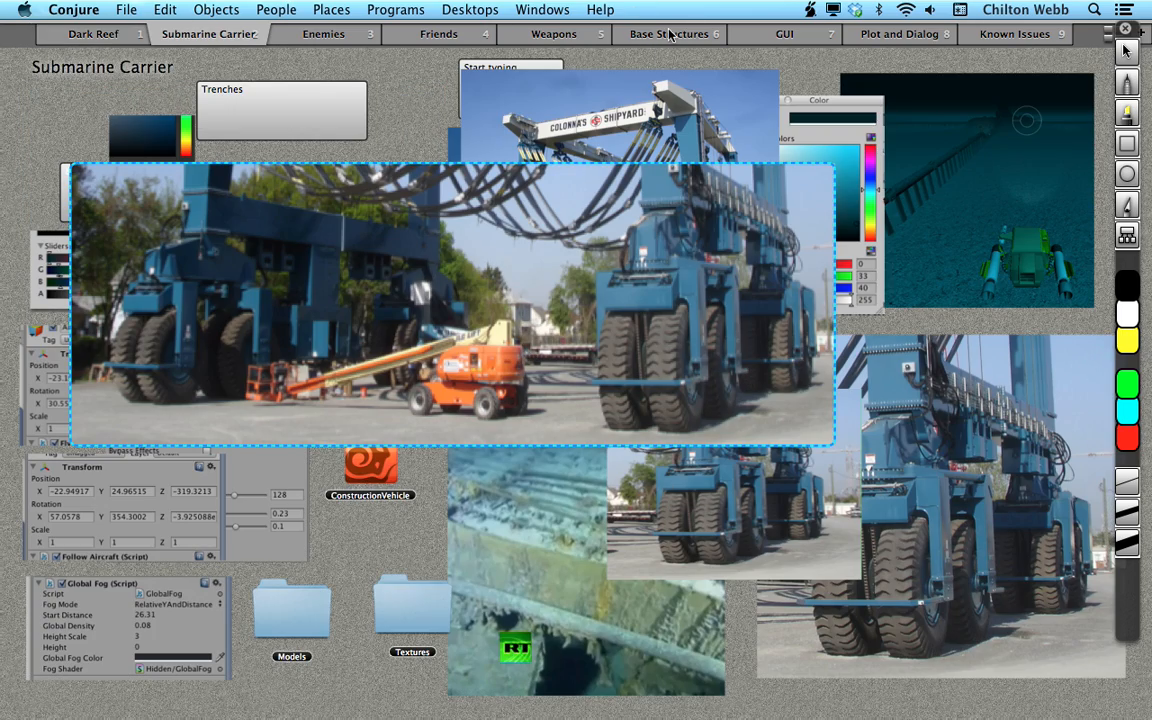
# Switch to the Friends desktop to place the crane photo there
pyautogui.click(438, 33)
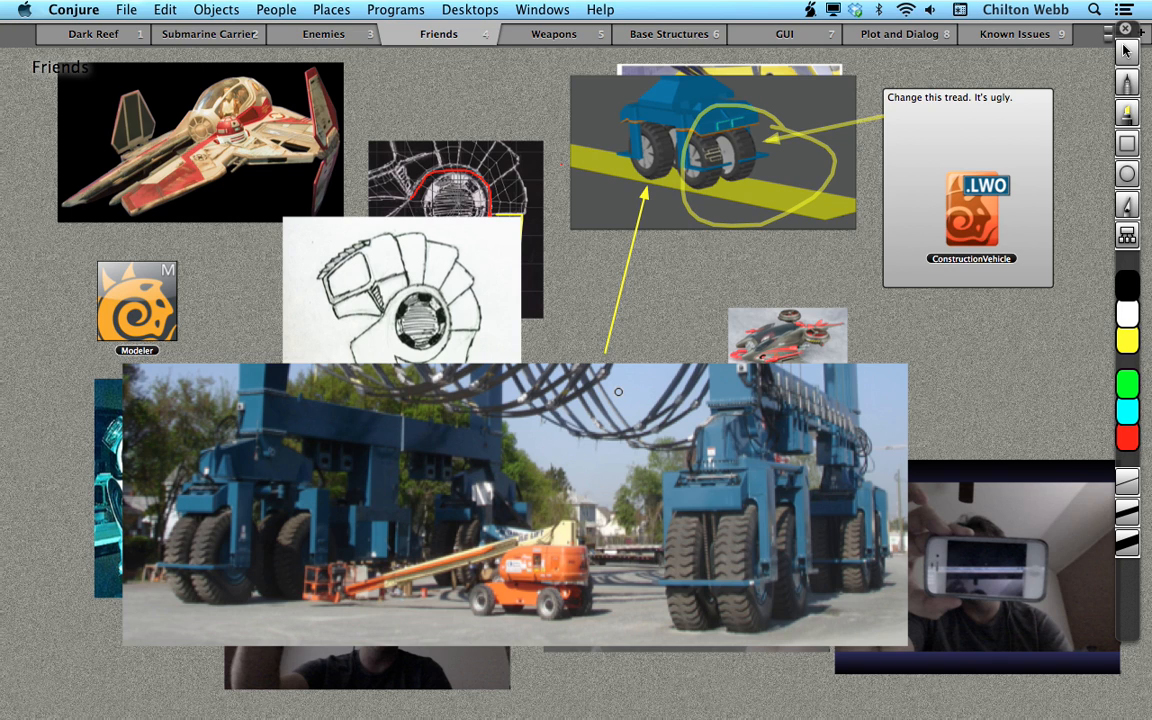
pyautogui.moveTo(1002, 298)
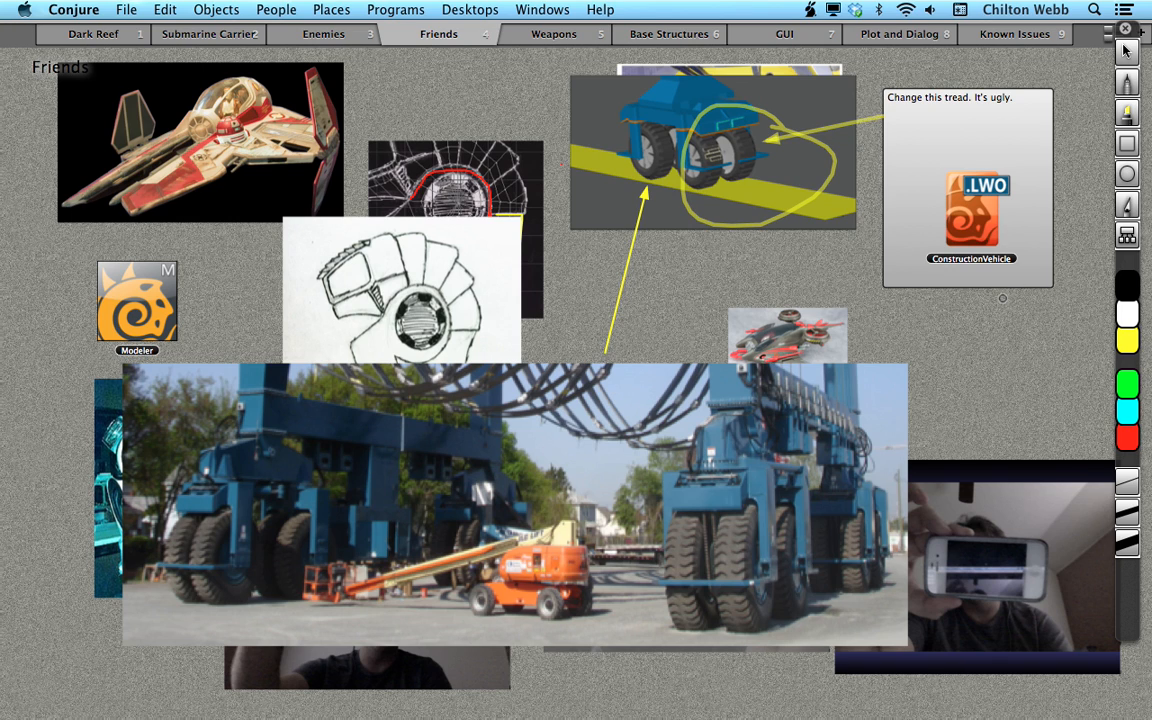
pyautogui.moveTo(994, 322)
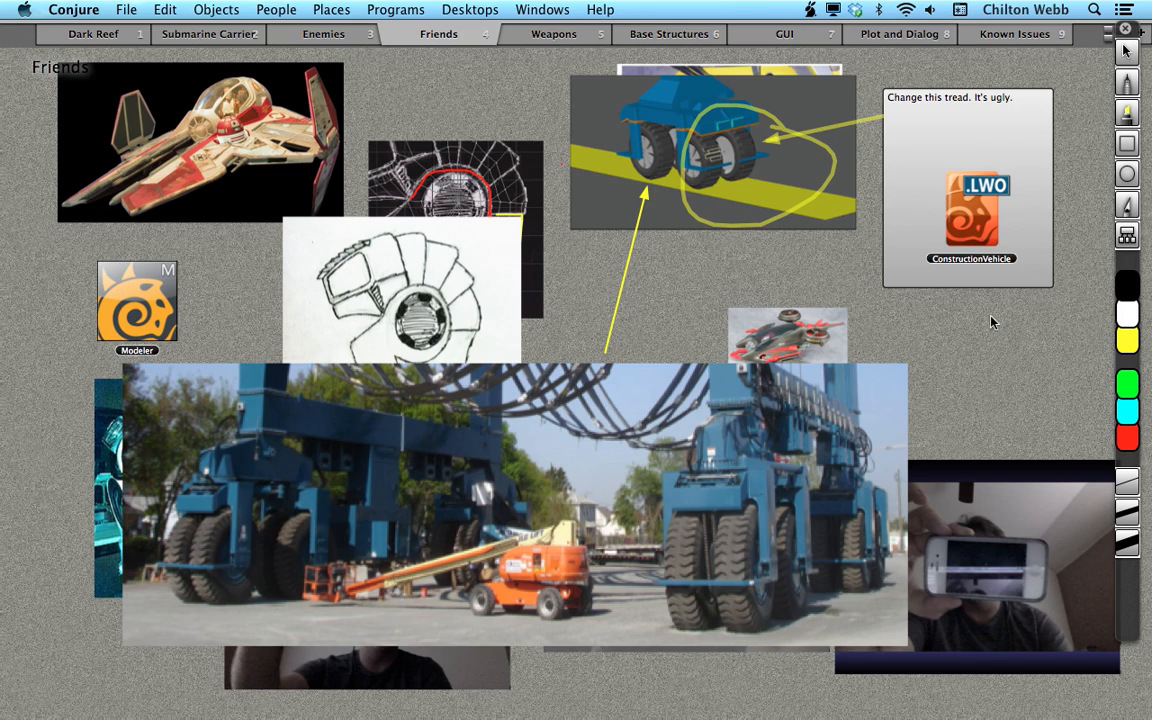
# Browse Weapons, Friends, Plot and Dialog, GUI and Known Issues, ending on Dark Reef
pyautogui.click(553, 33)
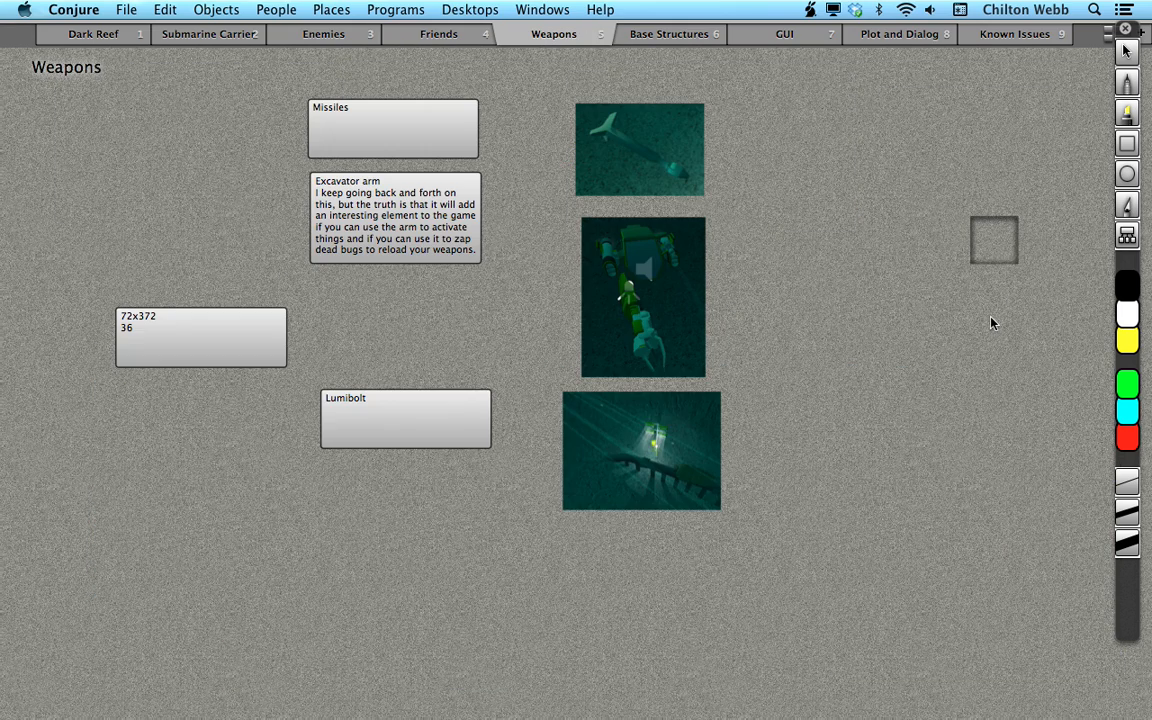
pyautogui.click(438, 33)
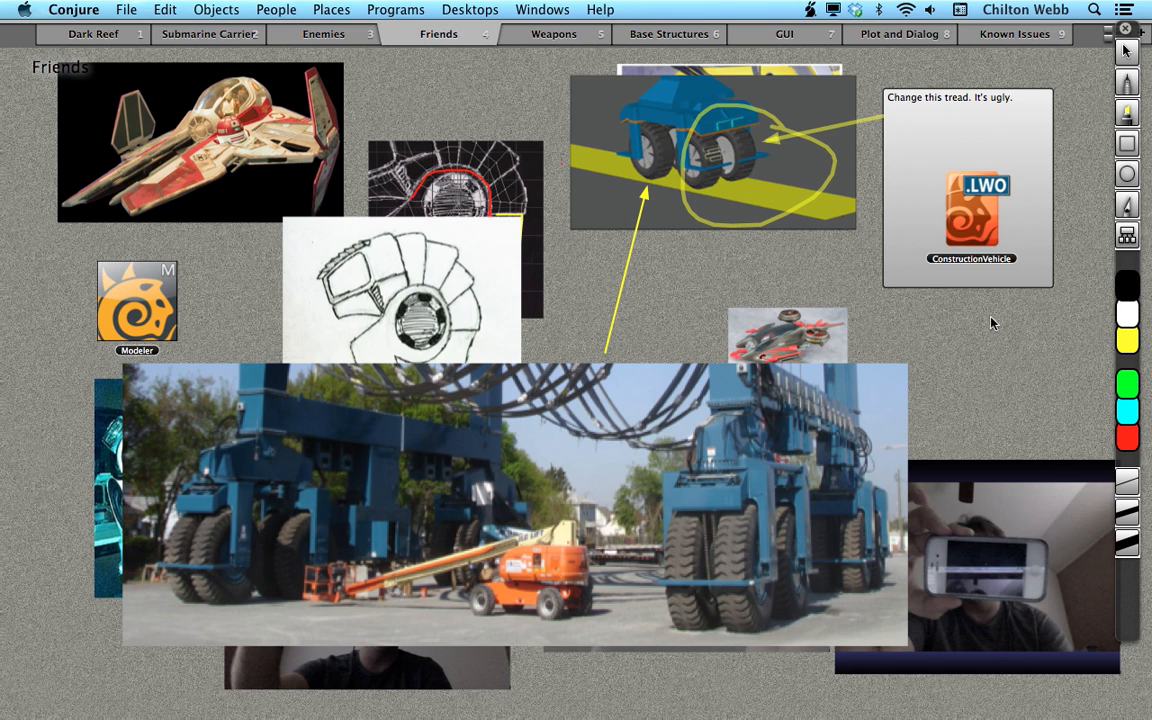
pyautogui.moveTo(928, 50)
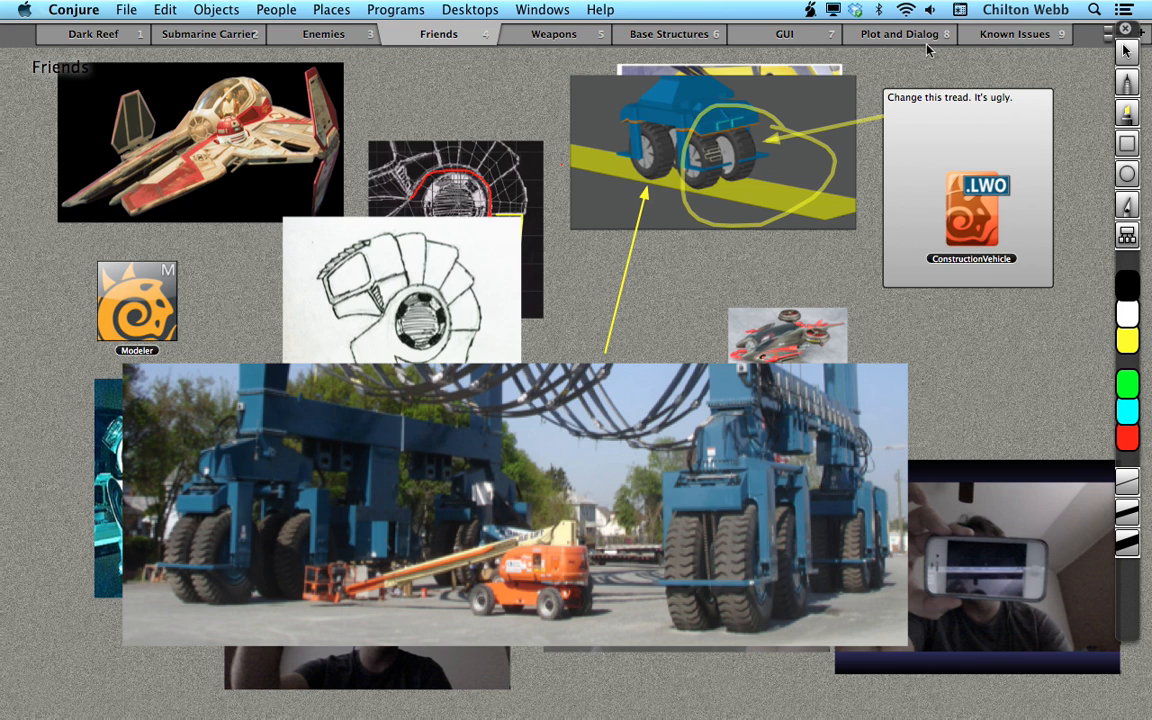
pyautogui.moveTo(917, 40)
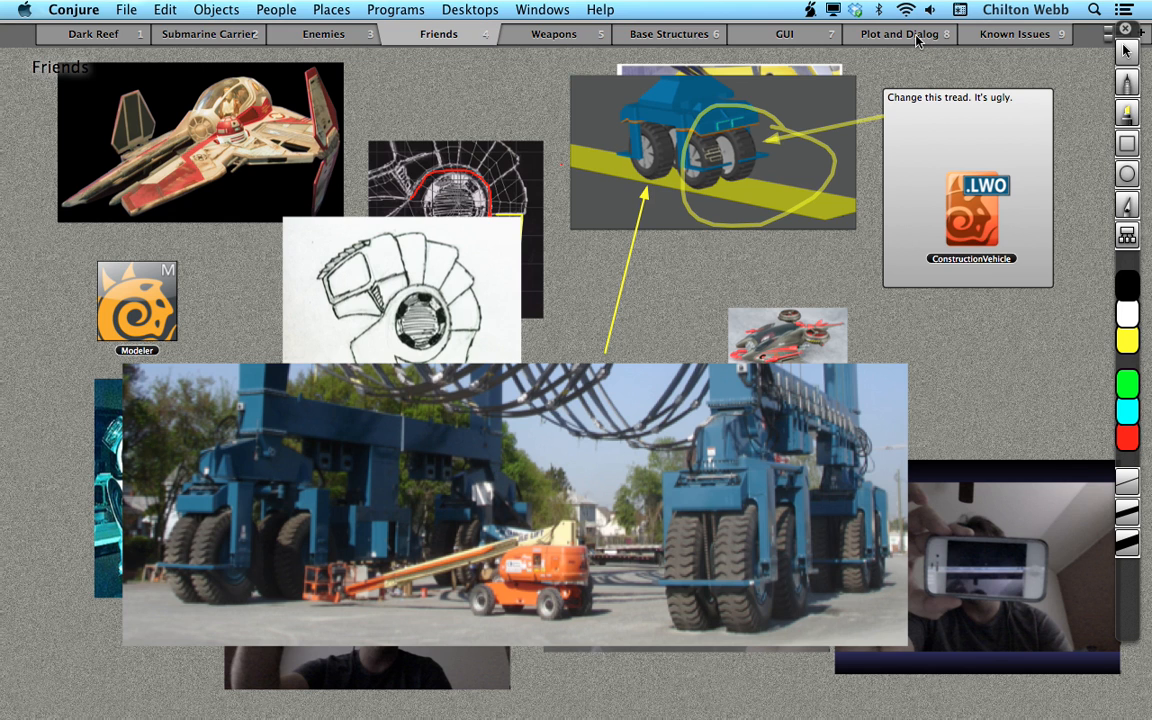
pyautogui.click(898, 33)
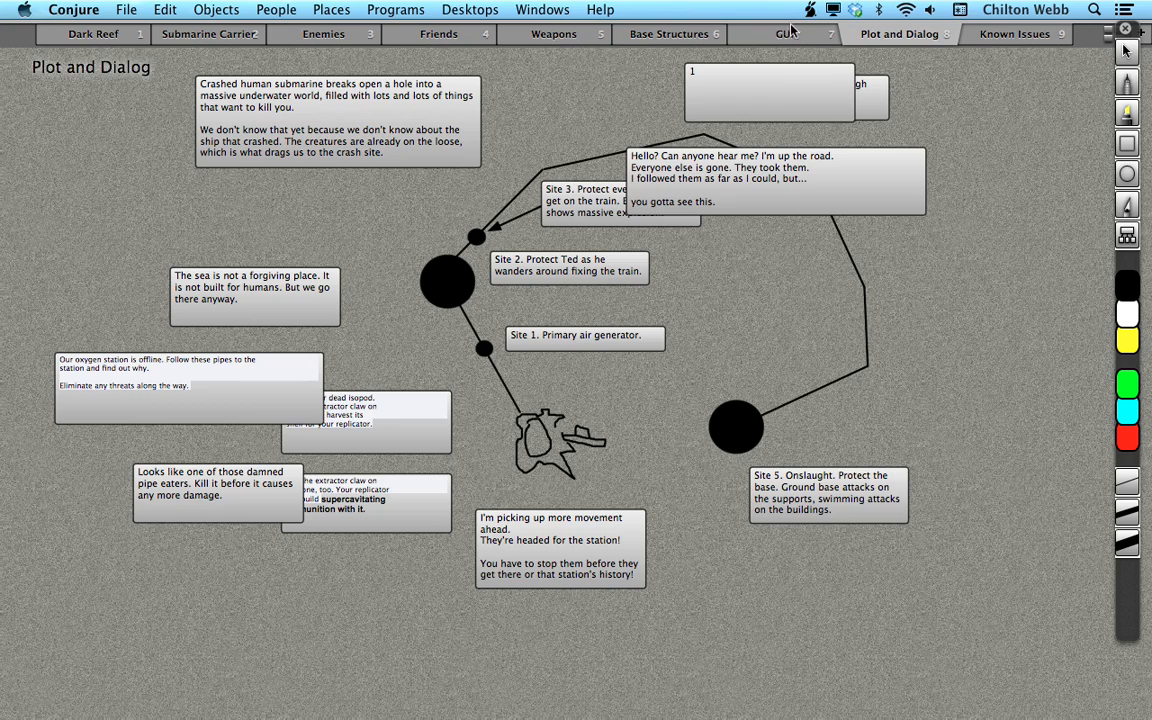
pyautogui.click(784, 33)
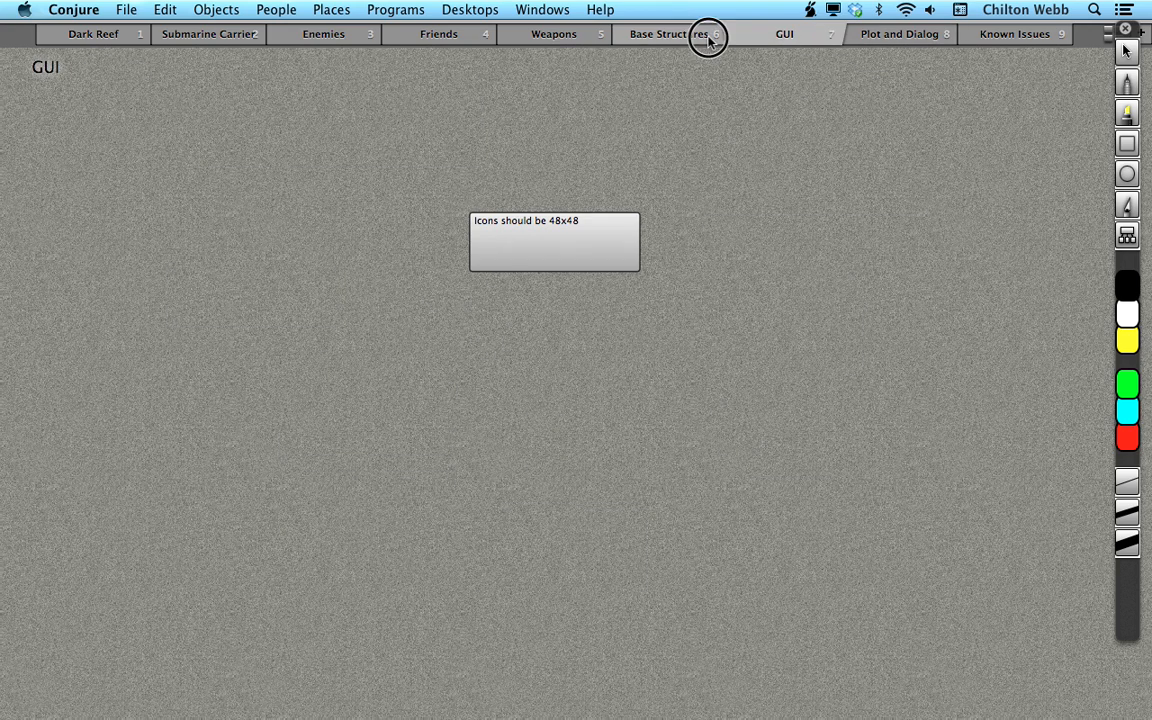
pyautogui.click(1015, 33)
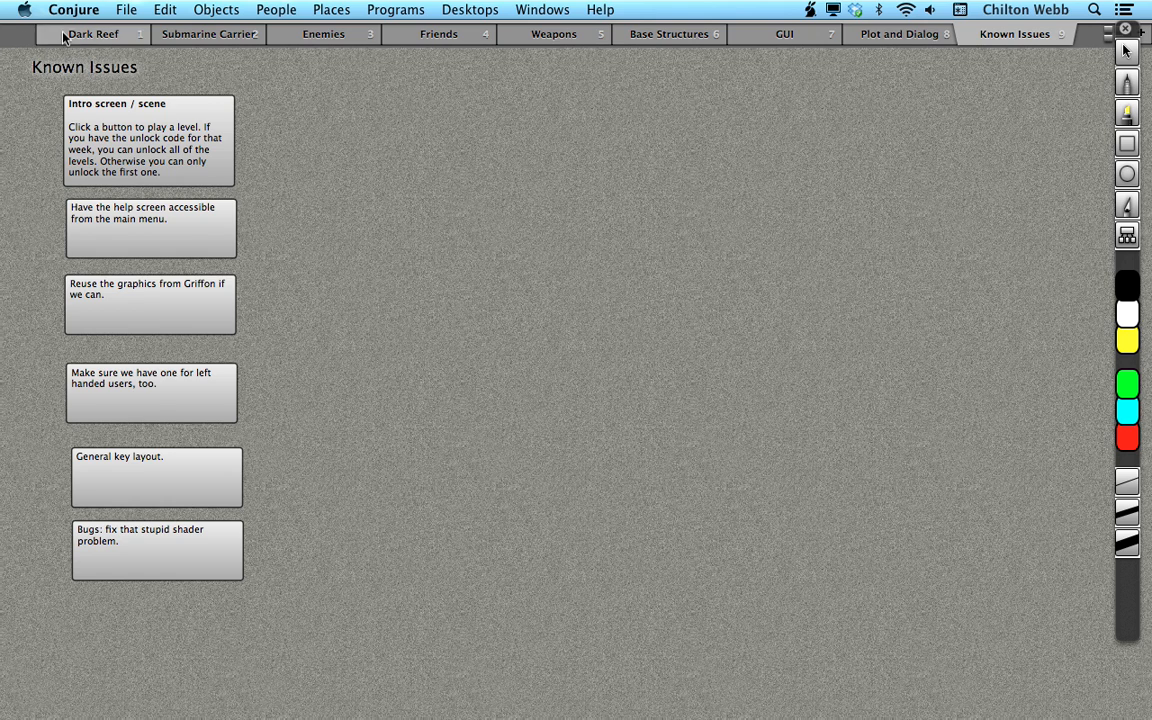
pyautogui.click(93, 33)
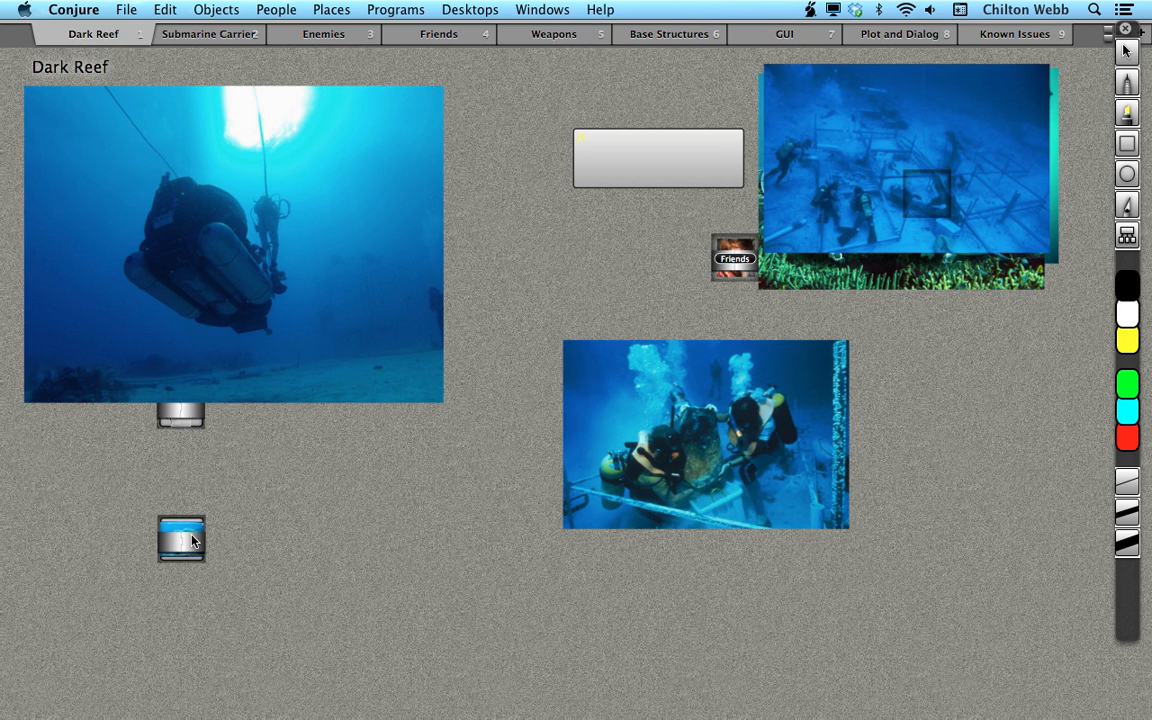